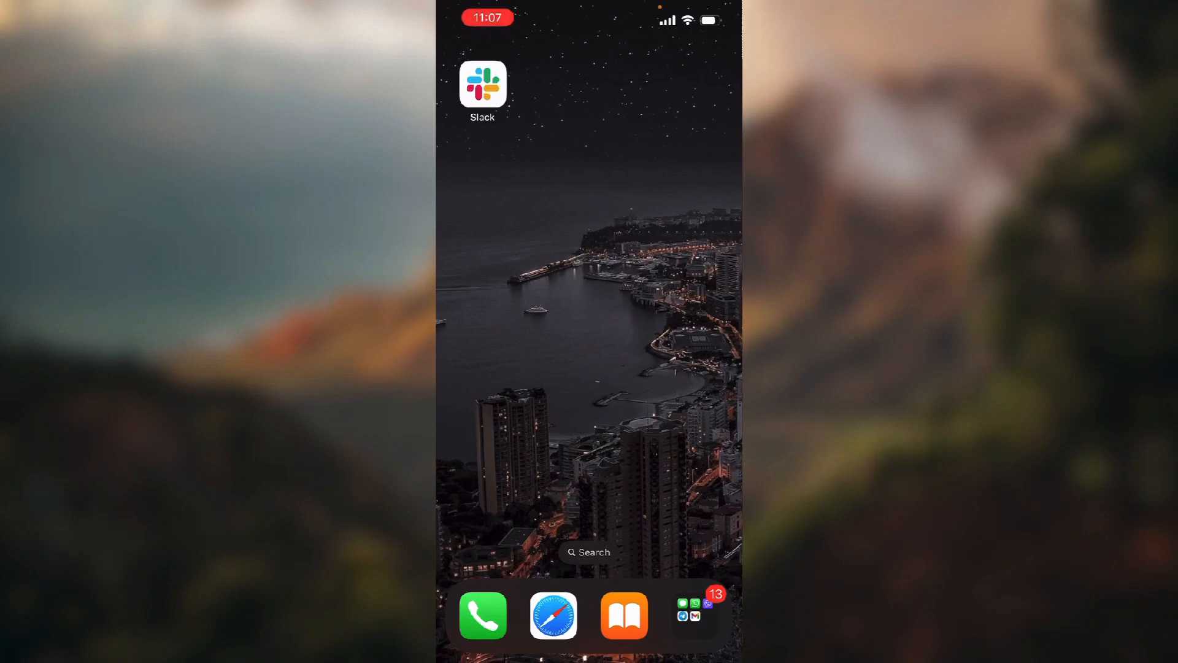
# - Launch Slack into the Test workspace Home list of channels and DMs
pyautogui.click(482, 82)
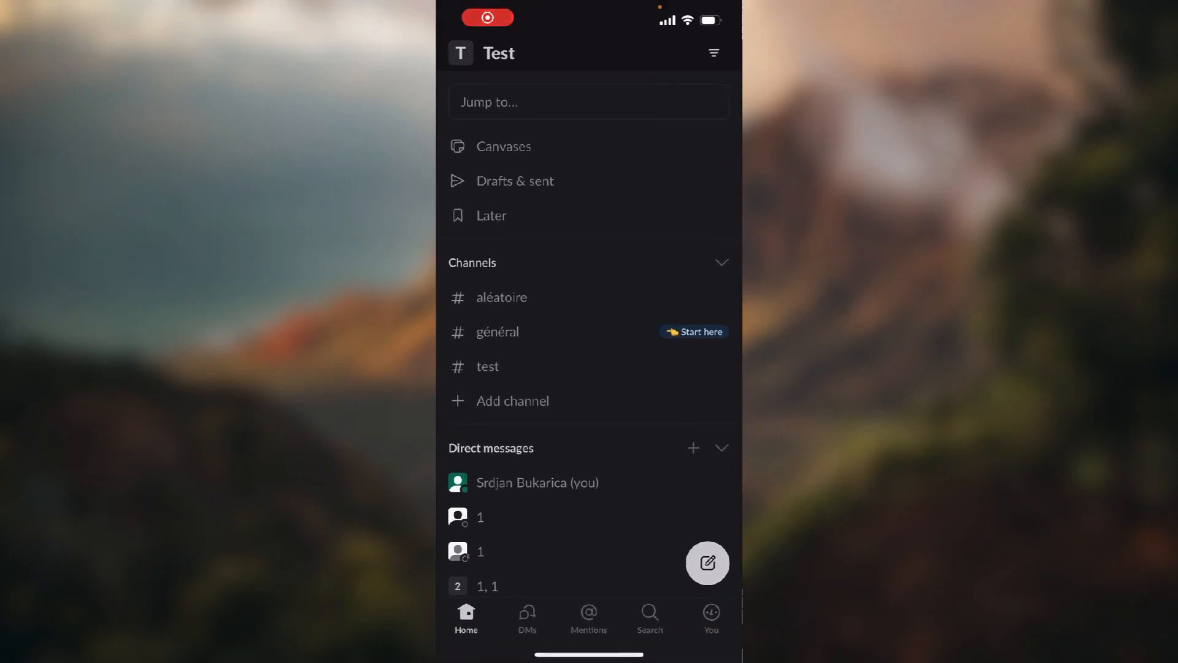
pyautogui.click(526, 616)
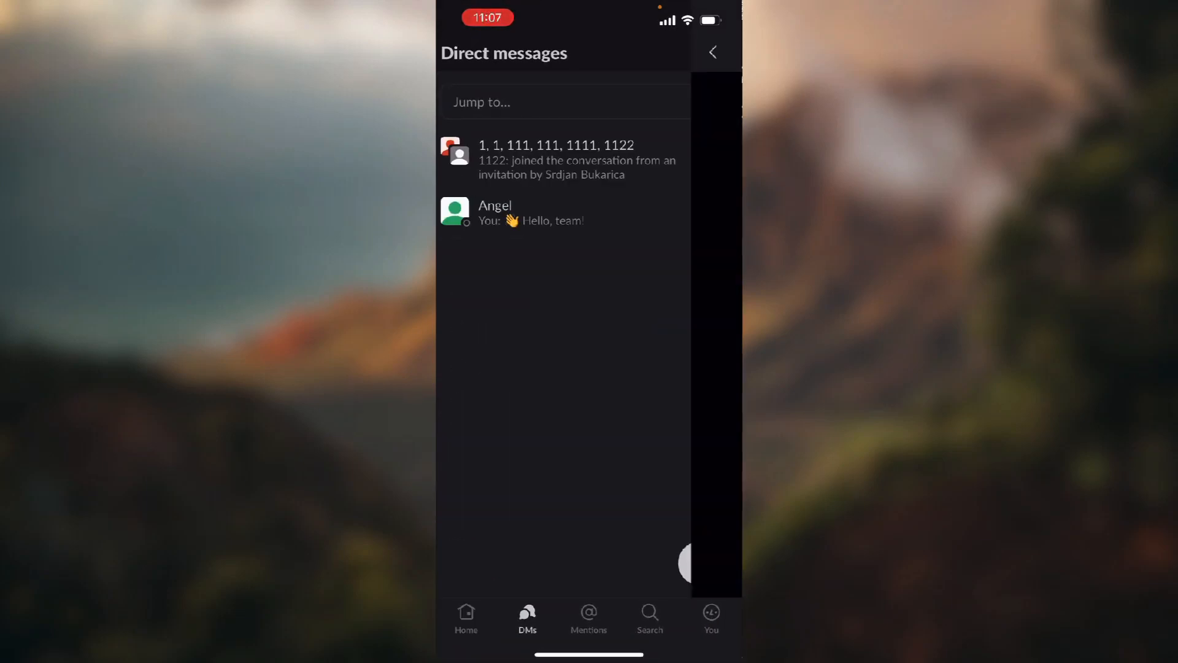
pyautogui.click(561, 160)
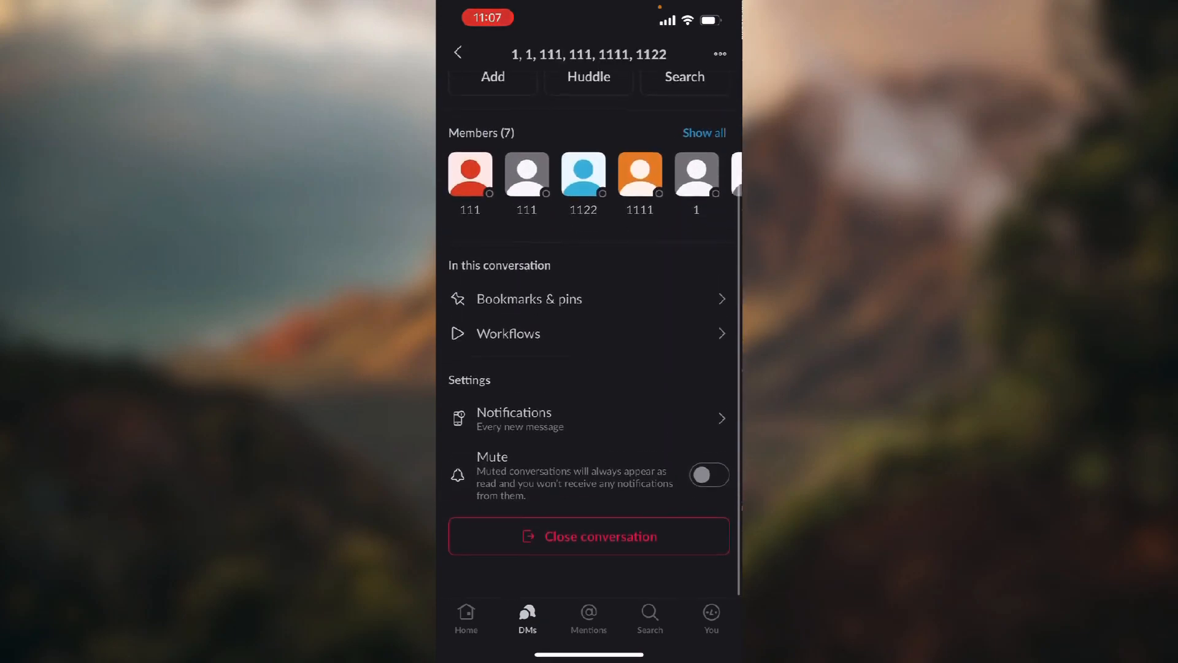
pyautogui.click(458, 53)
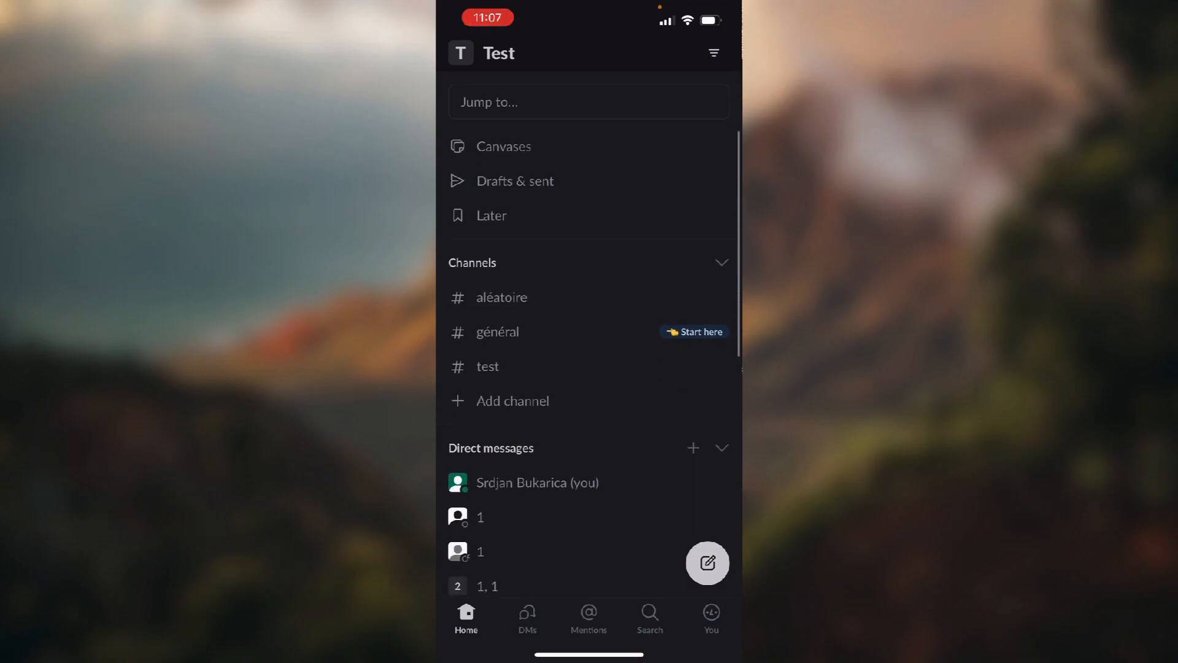
# - Leave #aléatoire from its channel details and confirm it is gone from the Home Channels list
pyautogui.click(502, 297)
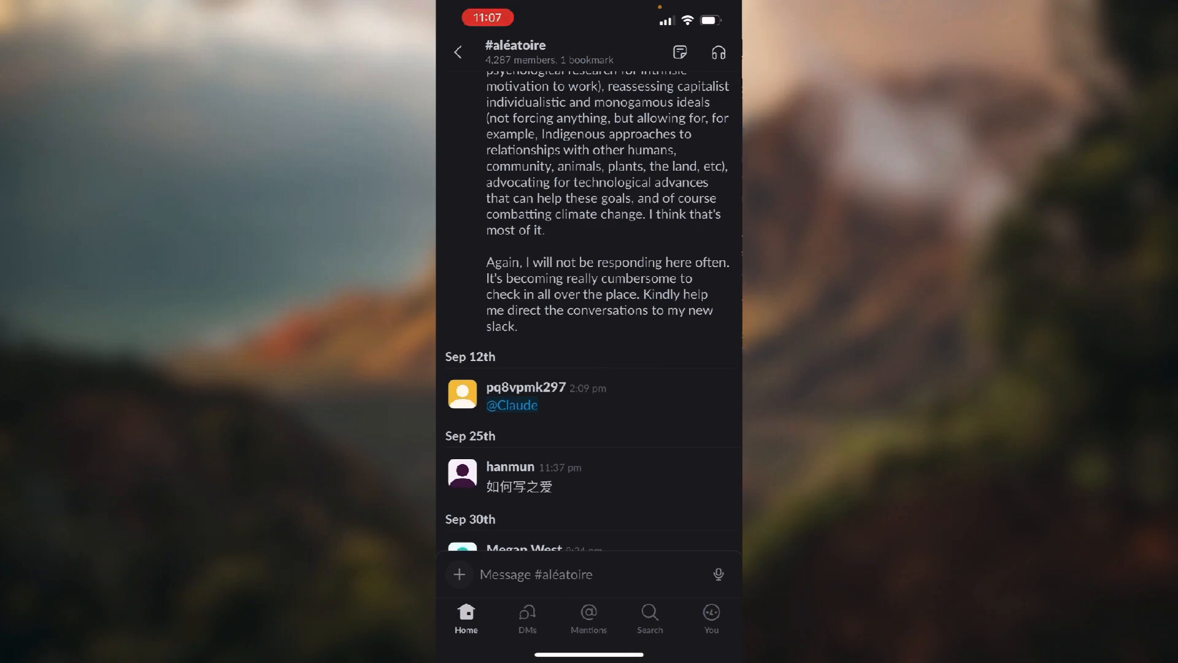
pyautogui.click(515, 53)
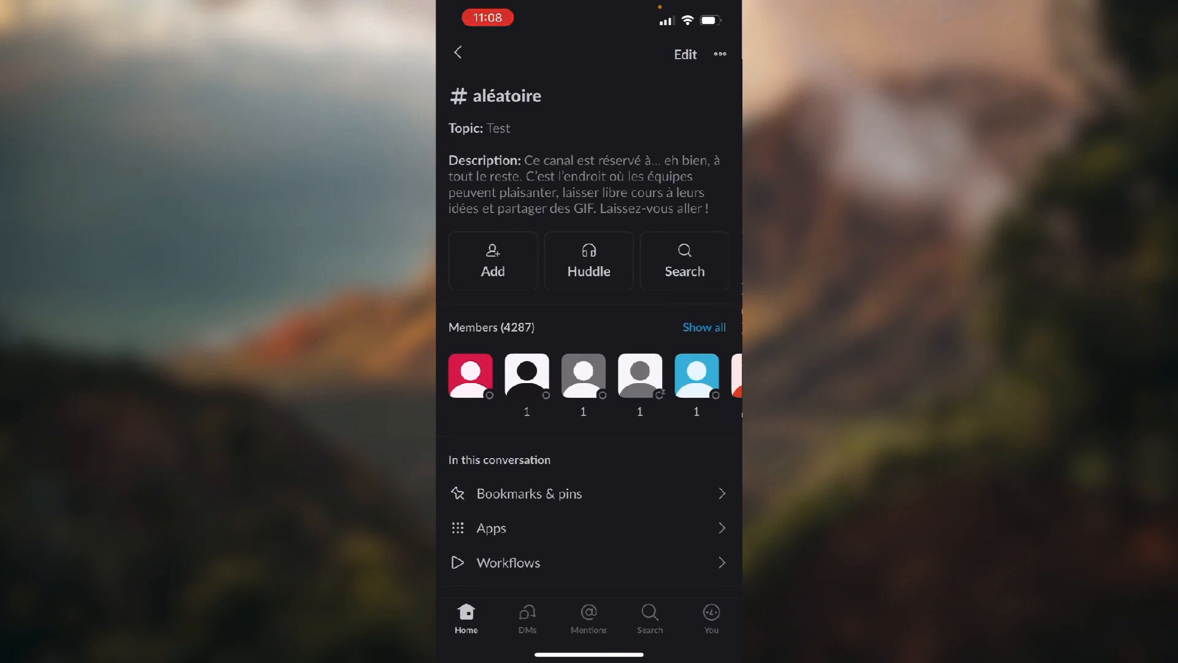
pyautogui.scroll(-3)
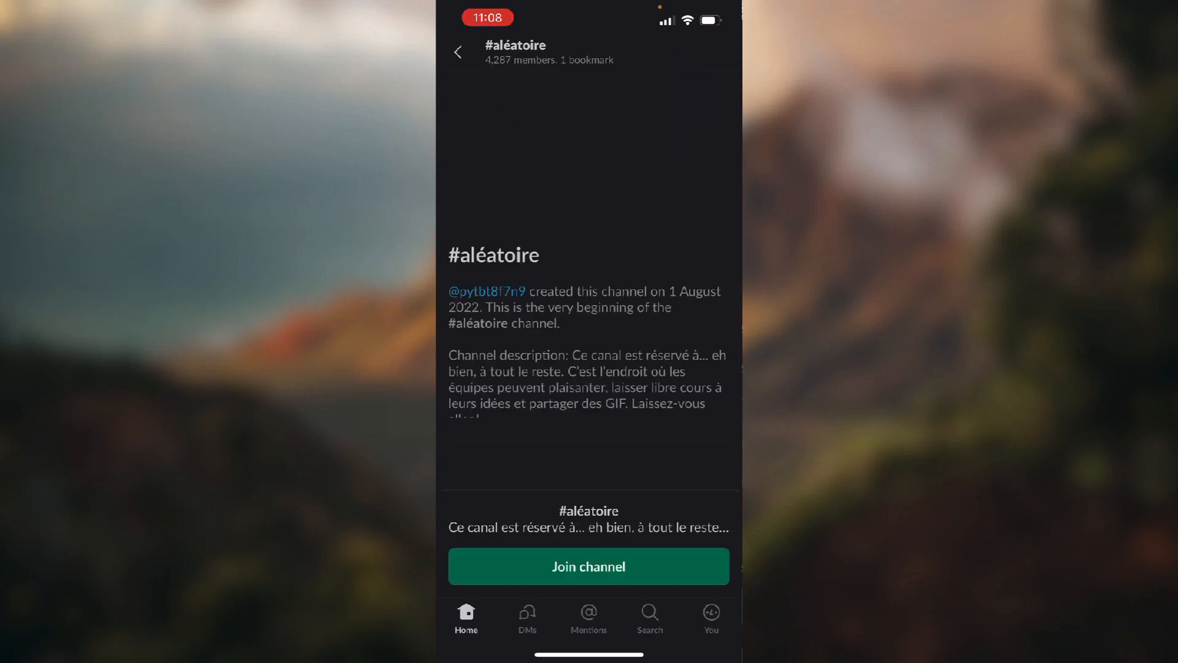
pyautogui.click(458, 52)
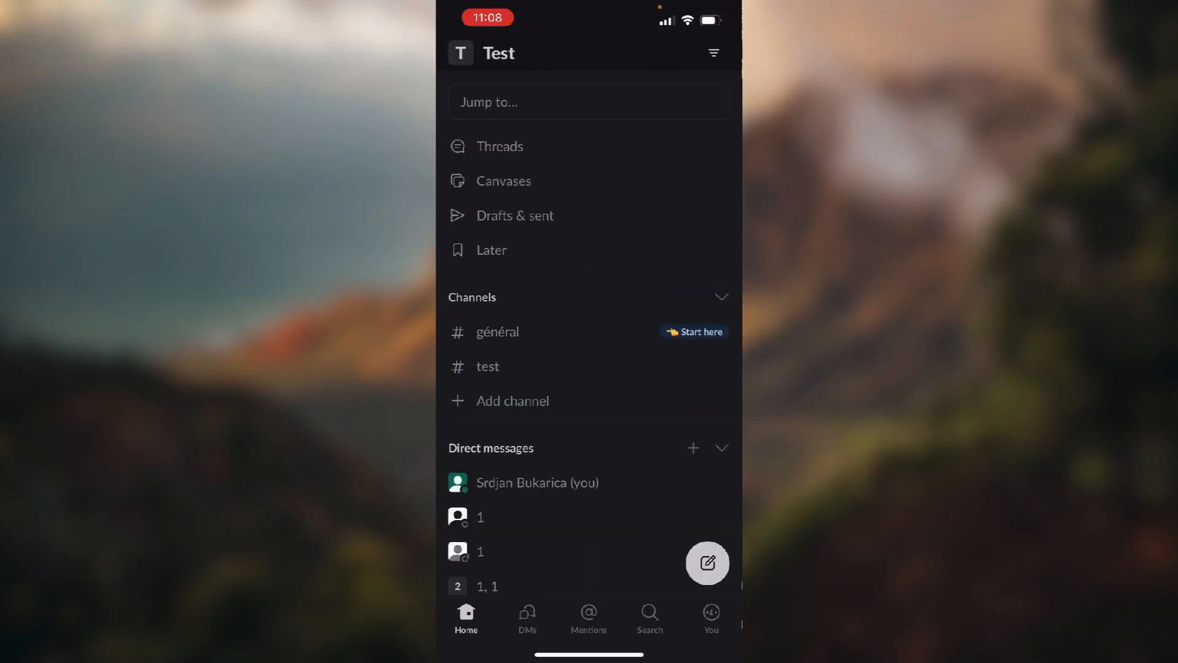
pyautogui.scroll(-3)
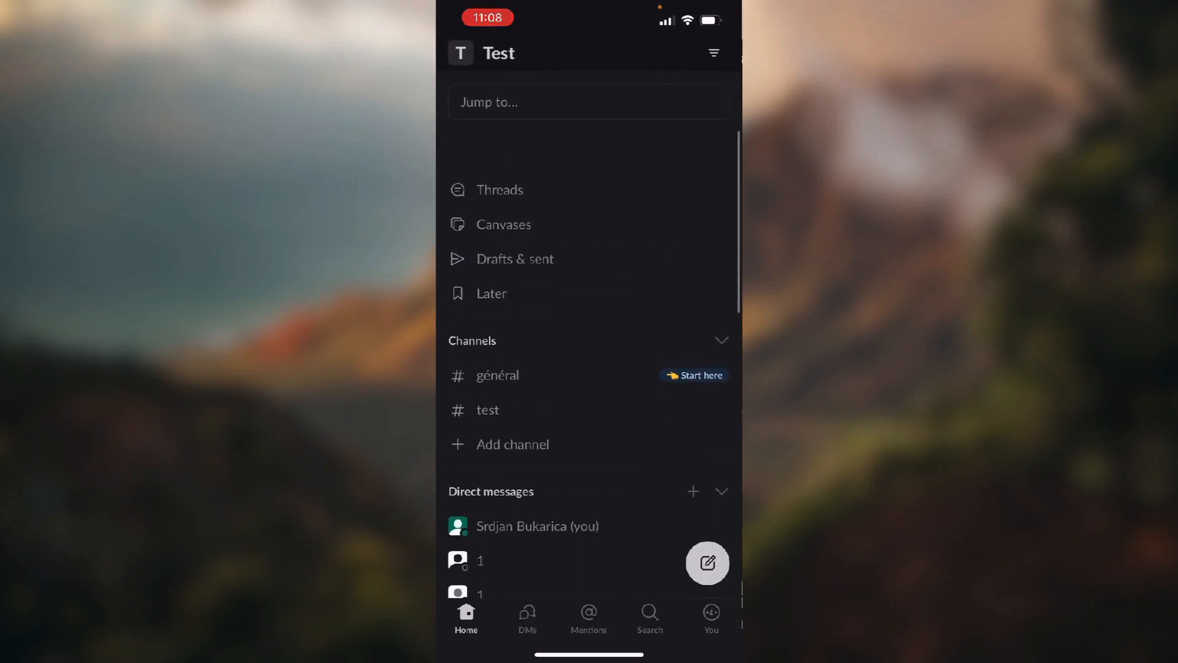